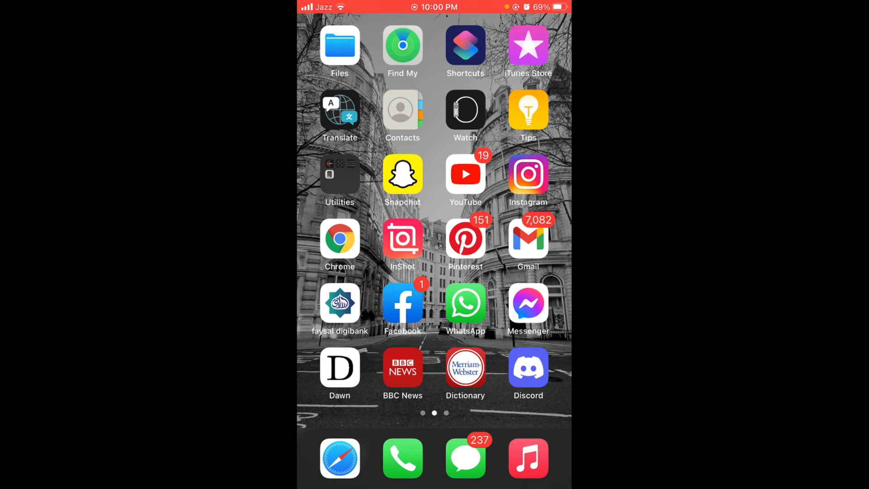
# Launch Chrome from the iPhone home screen, showing the empty Yahoo Mail inbox.
pyautogui.click(340, 458)
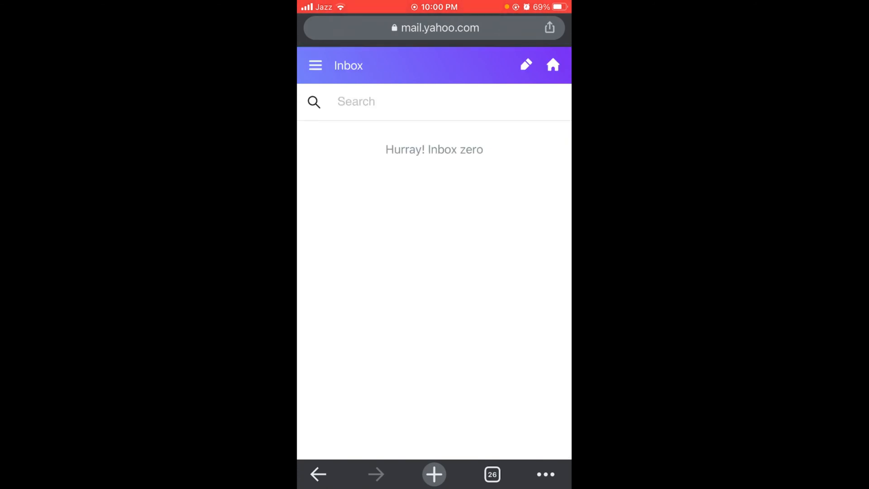
# Open a new Chrome tab, search 'yahoo', and reach the yahoo.com homepage.
pyautogui.click(491, 474)
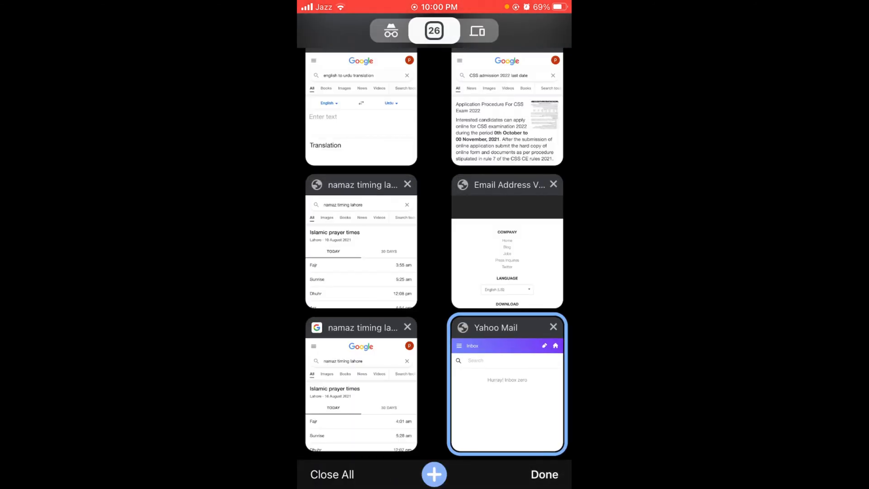
pyautogui.click(434, 474)
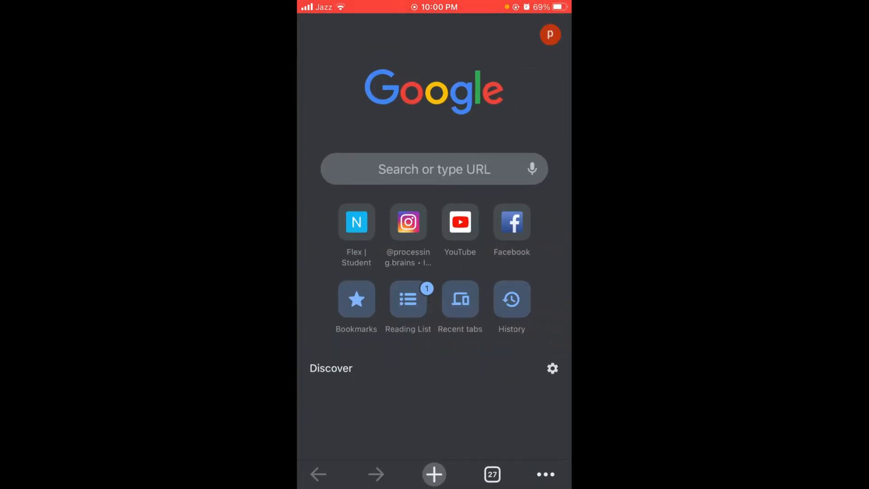
pyautogui.click(434, 169)
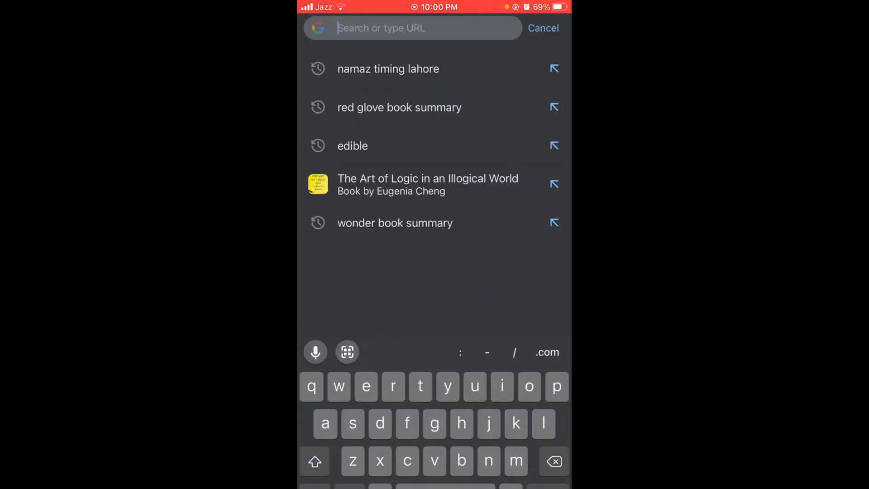
pyautogui.write('yahoo')
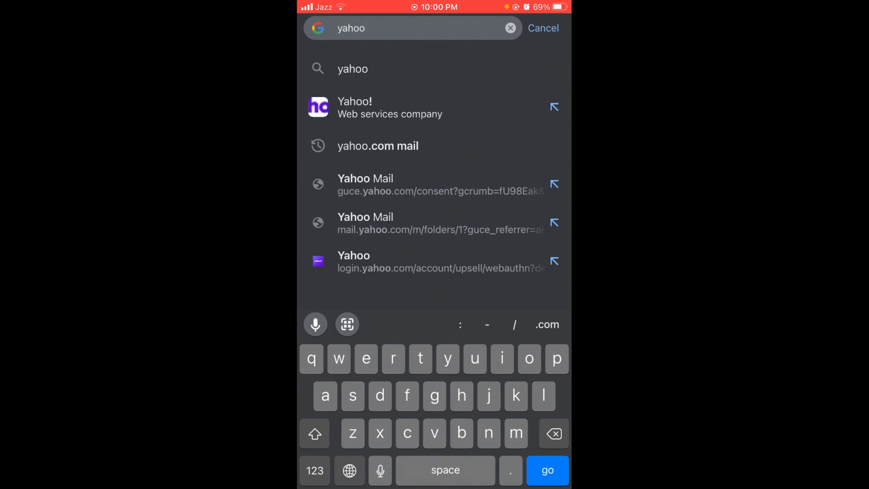
pyautogui.click(378, 145)
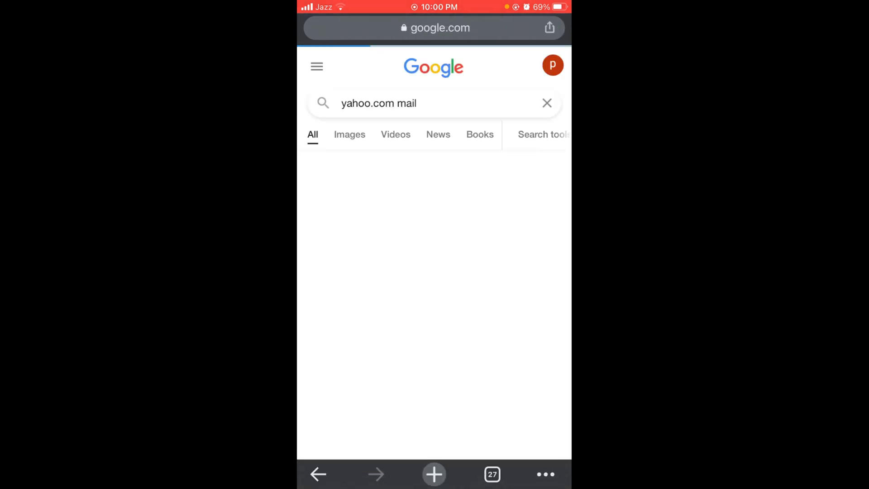
pyautogui.scroll(-3)
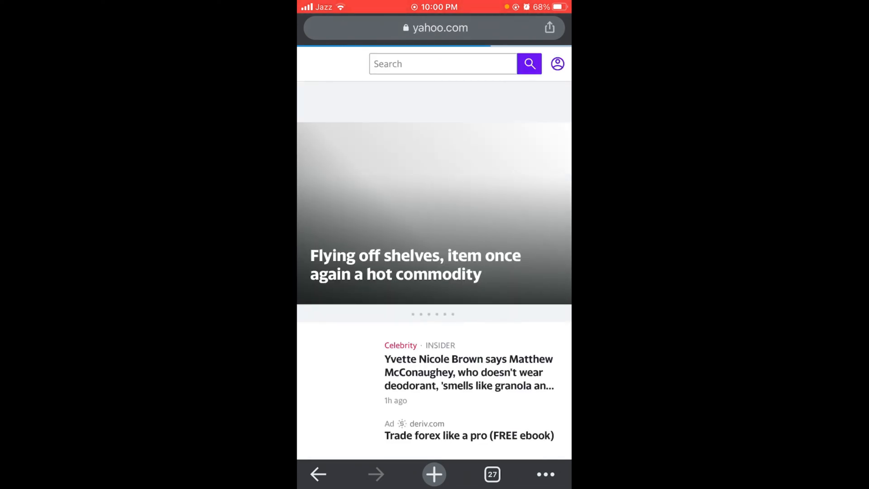
# Follow the Mail link to the mail.yahoo.com inbox.
pyautogui.click(491, 473)
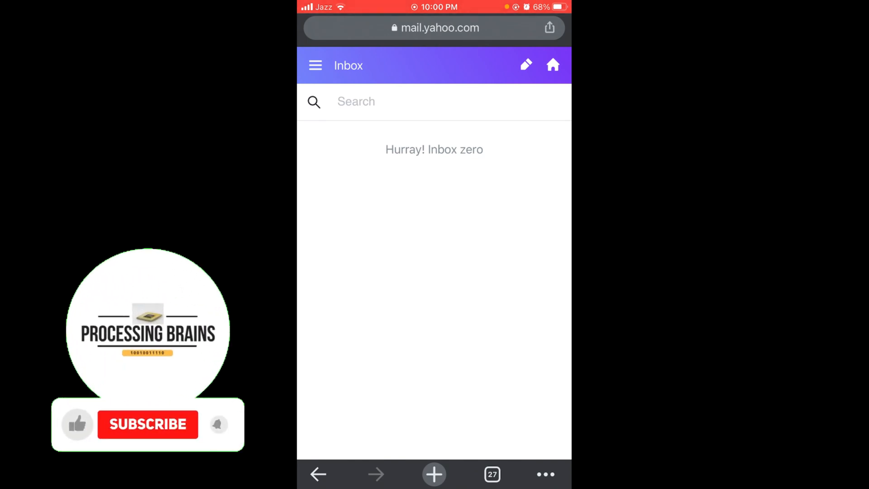
# Sign out of Yahoo Mail via the menu, confirm, then return to the home screen.
pyautogui.click(315, 64)
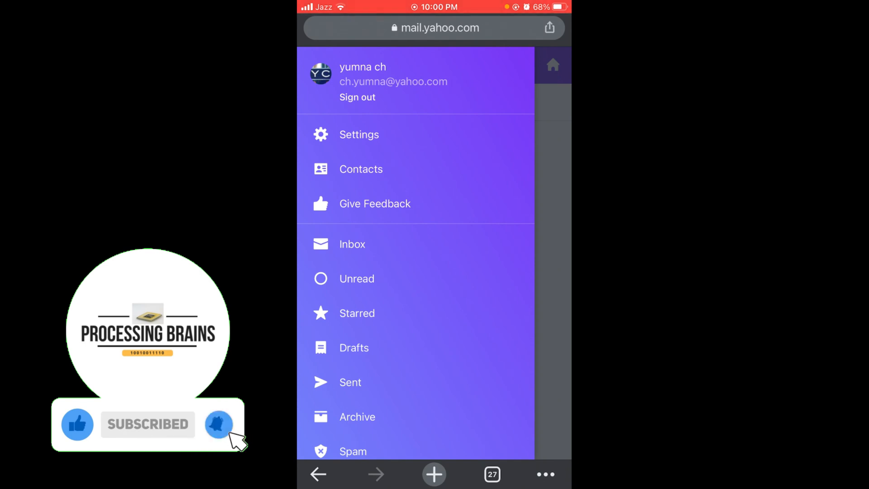
pyautogui.click(357, 97)
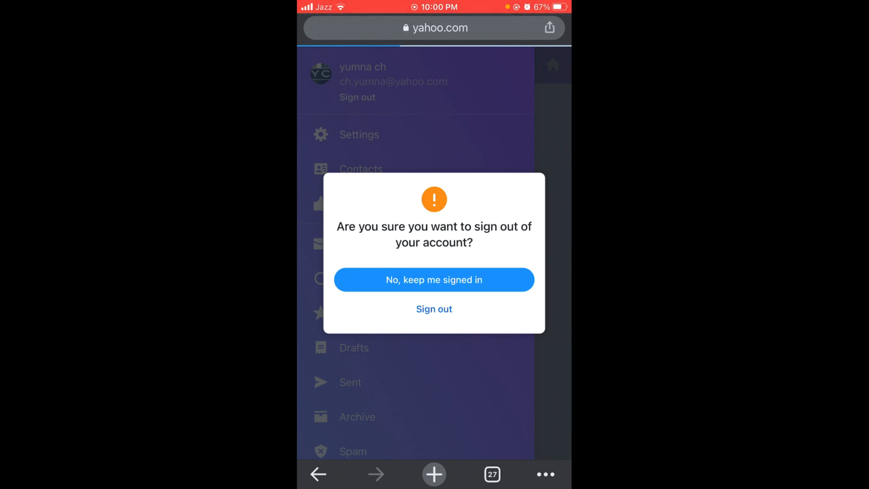
pyautogui.click(434, 308)
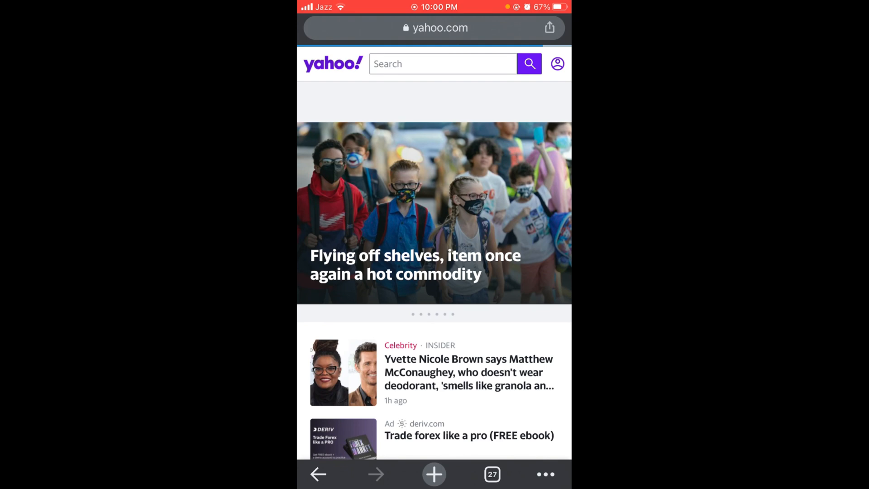
pyautogui.press('home')
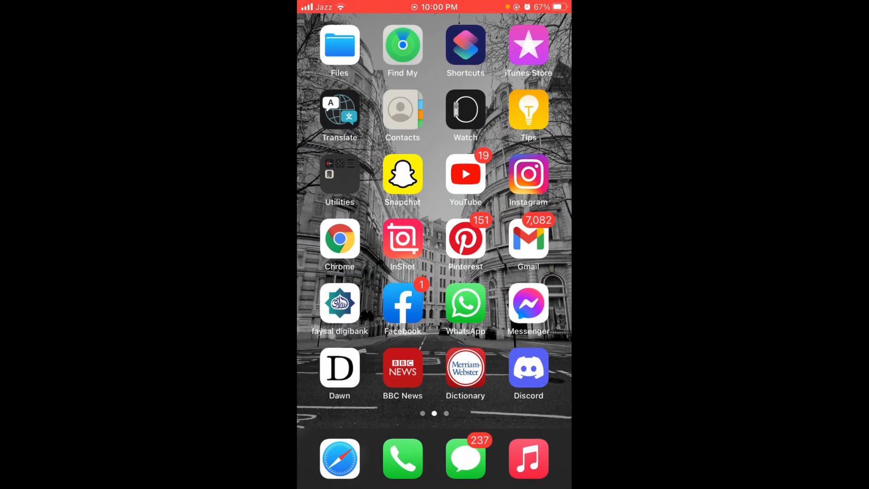